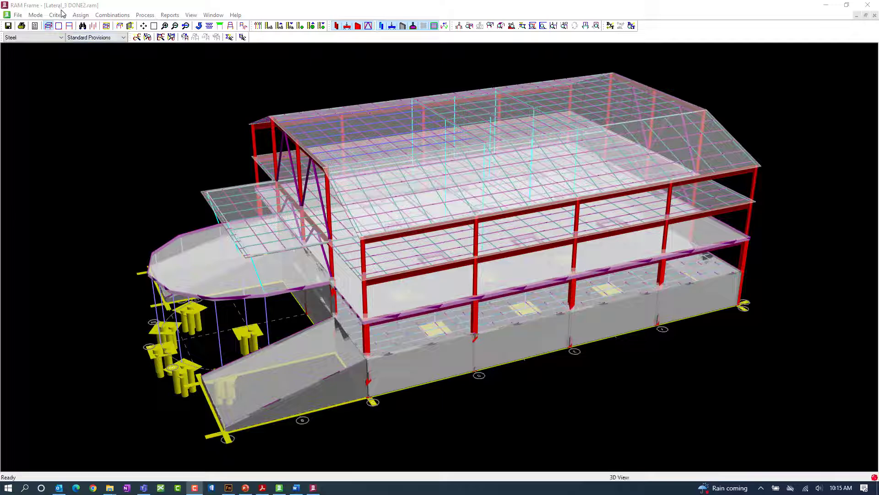
Step: Open the B1 and B2 Factors dialog from the Criteria menu
click(58, 15)
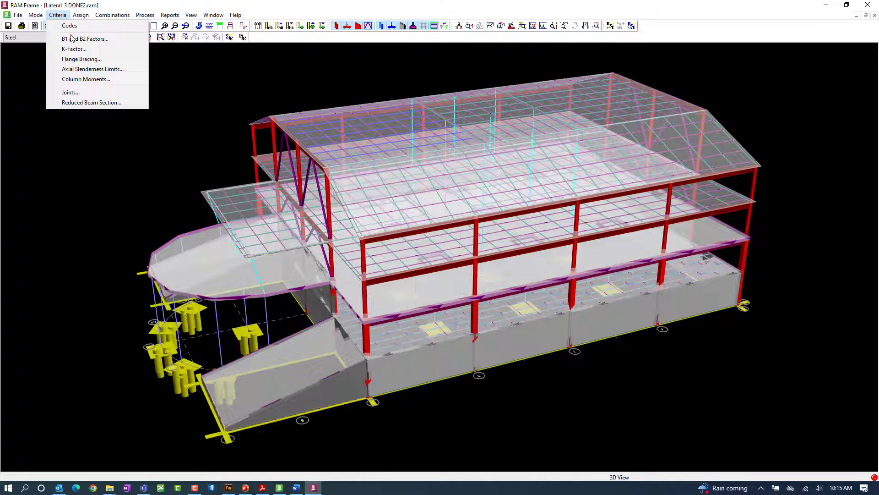
click(85, 38)
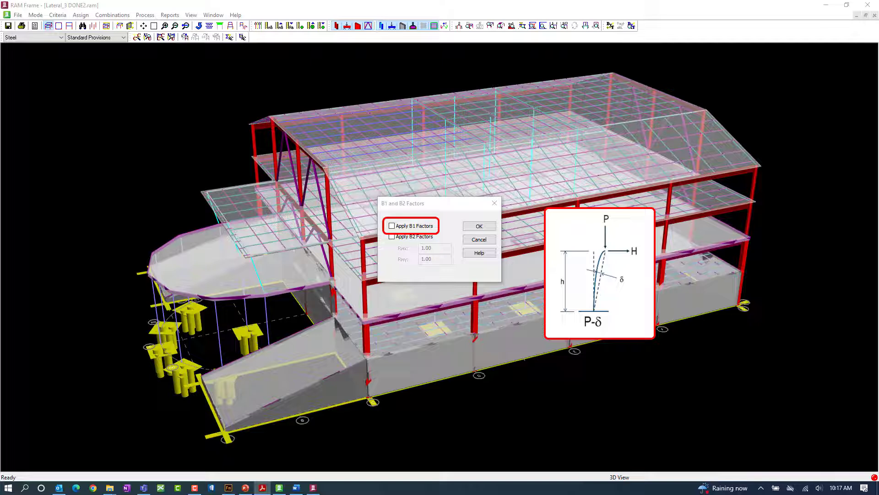
mouse_move(317, 215)
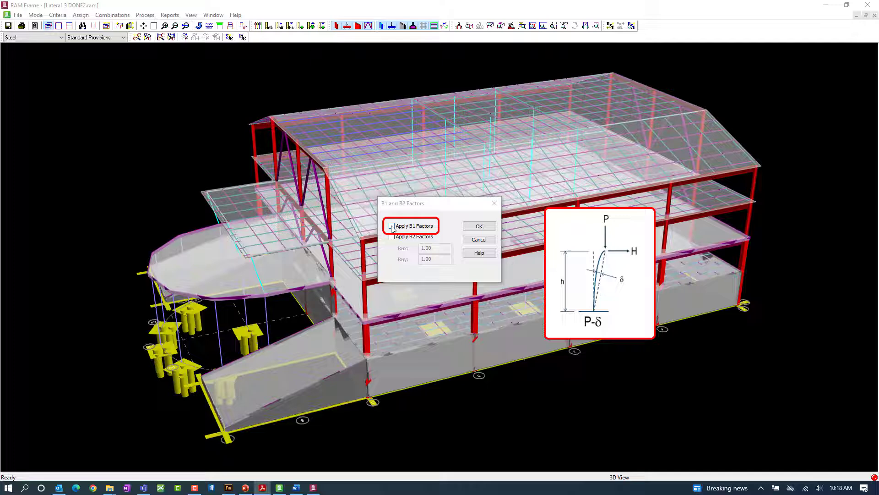
Step: Enable Apply B1 Factors only, leaving B2 unchecked, and confirm with OK
click(392, 225)
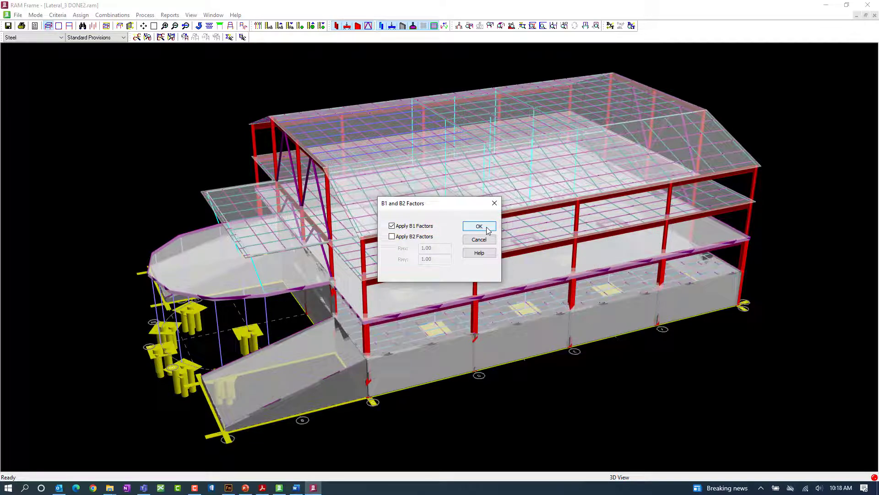
click(478, 226)
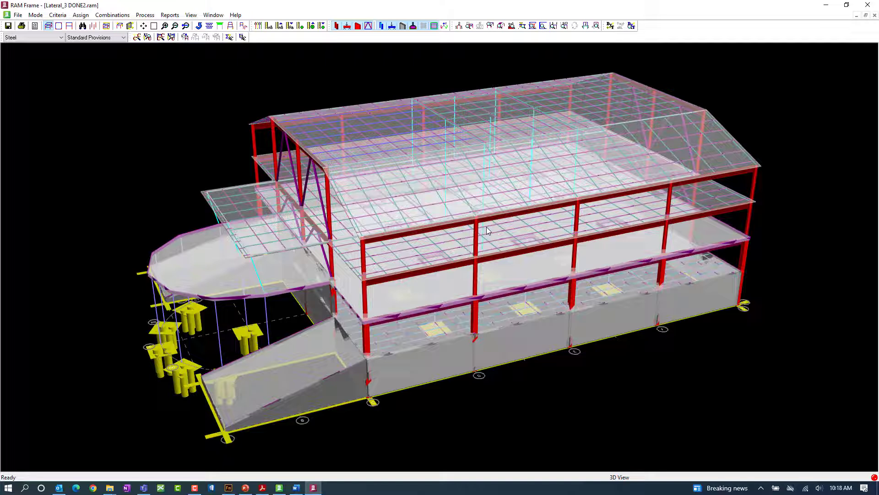